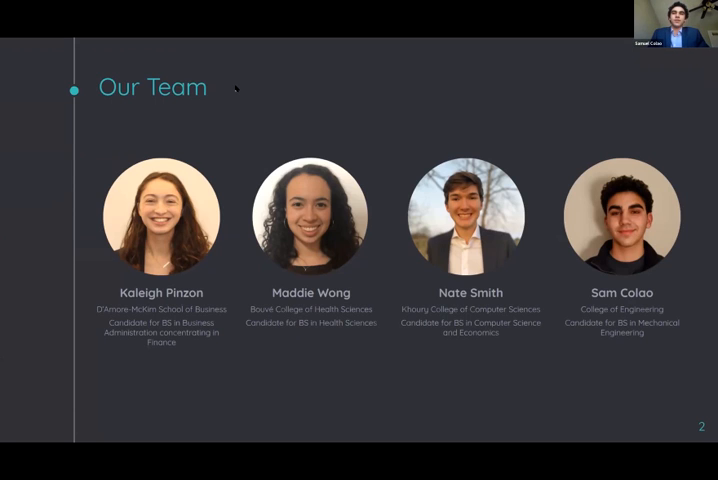
mouse_move(200, 113)
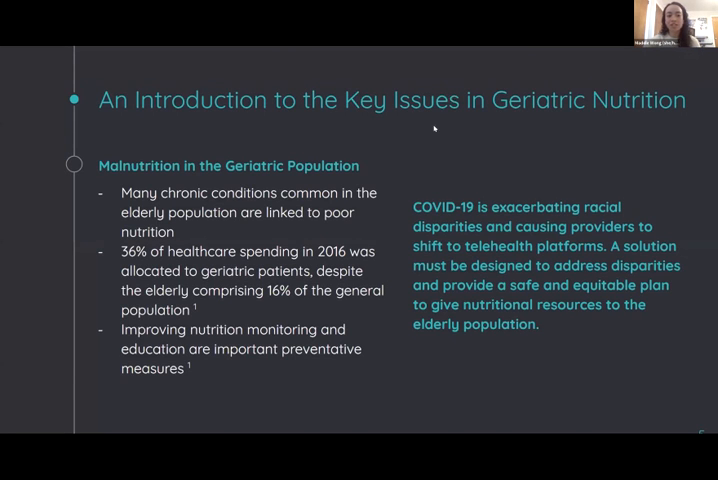
mouse_move(314, 150)
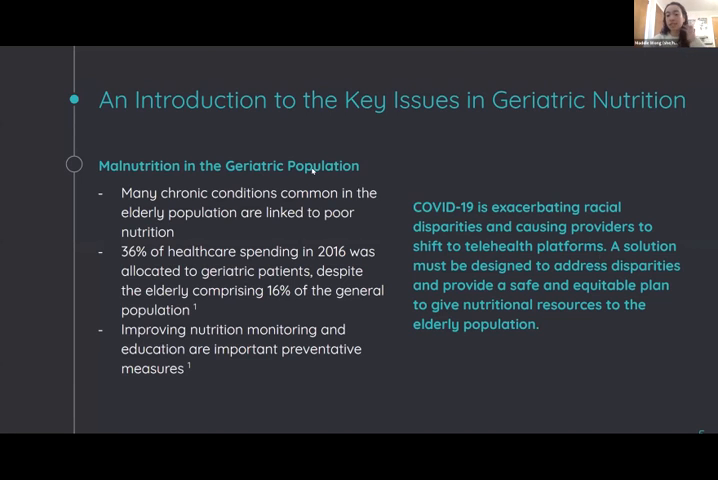
mouse_move(182, 130)
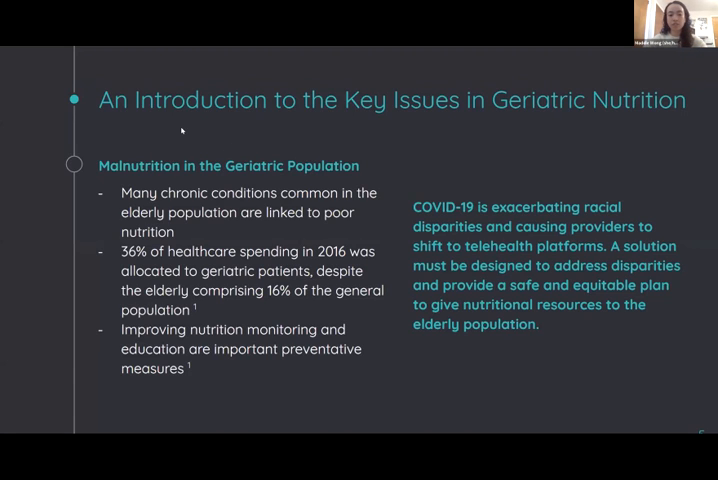
mouse_move(506, 344)
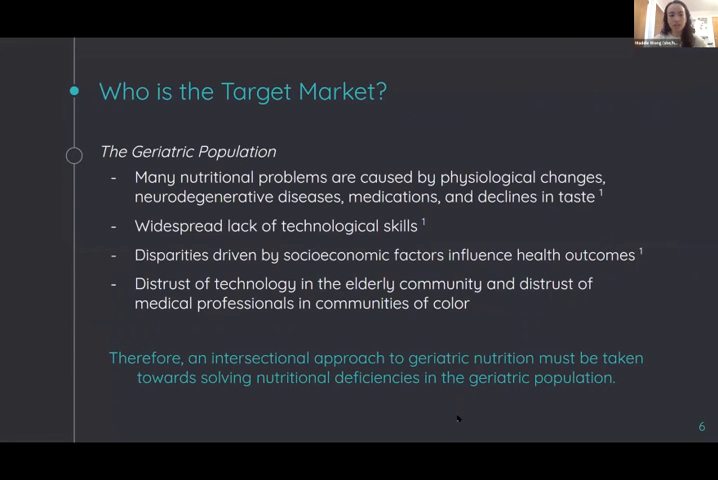
mouse_move(506, 320)
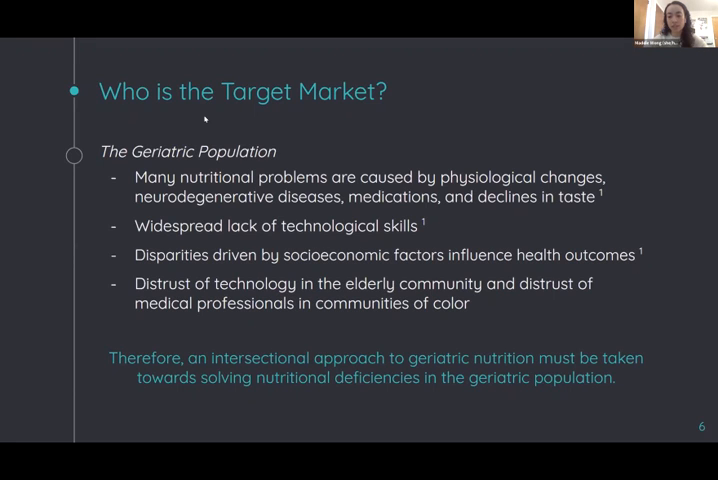
mouse_move(211, 91)
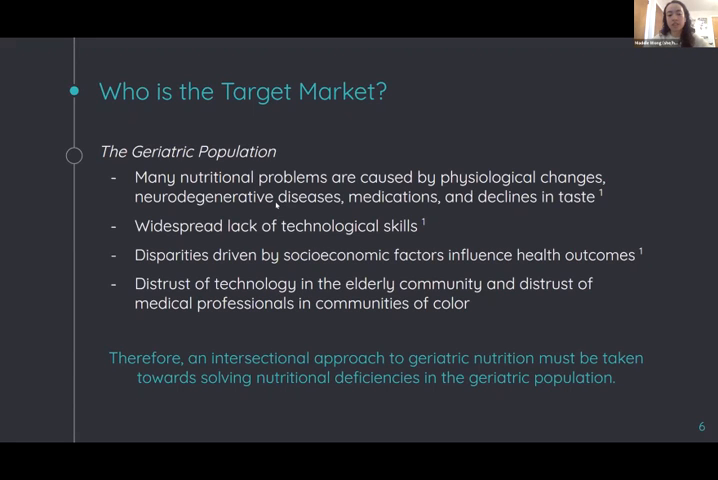
mouse_move(277, 205)
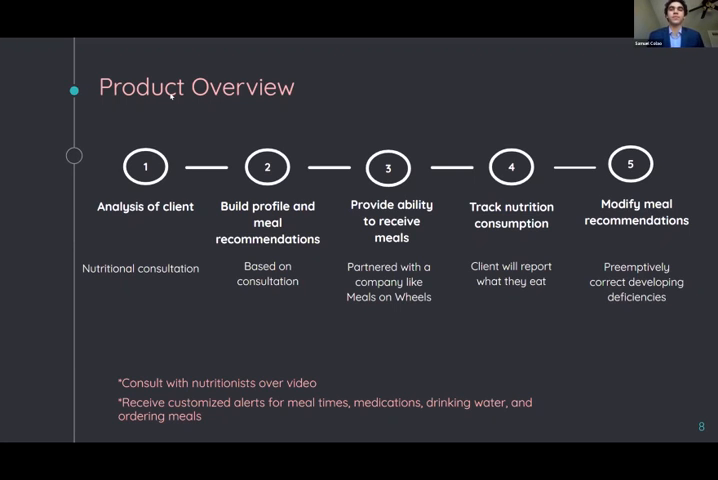
mouse_move(253, 116)
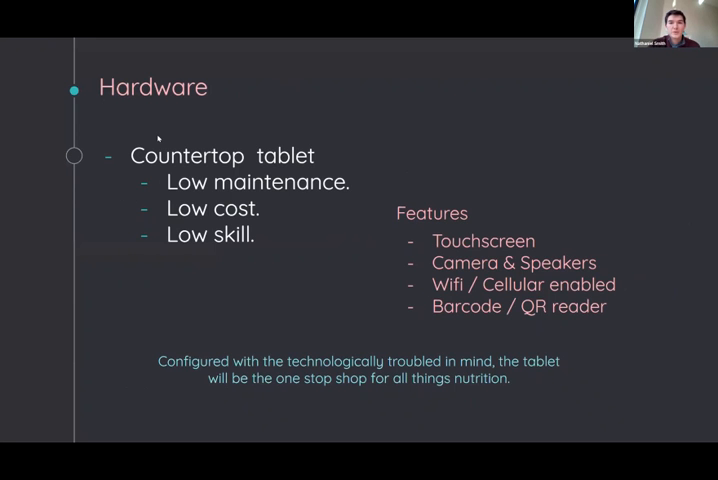
mouse_move(224, 143)
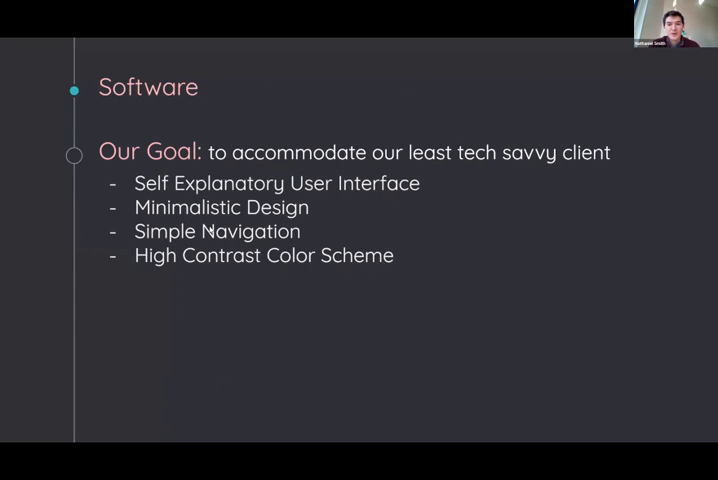
Advance the shared deck to the Software Mockup slide showing the tablet's Record Meals screen.
key(Right)
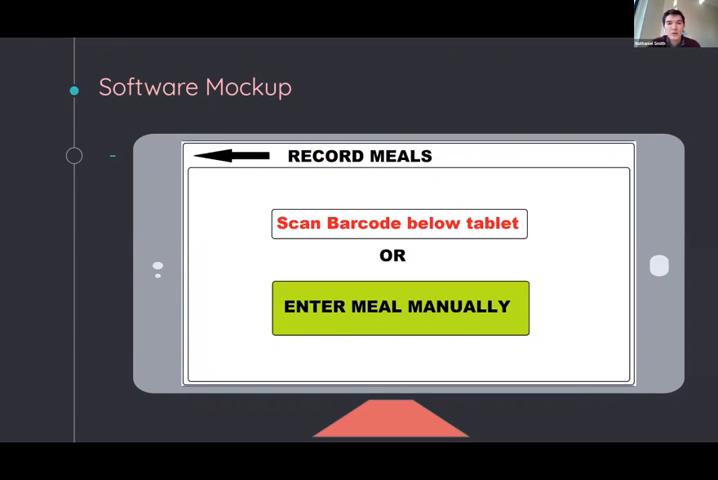
click(400, 307)
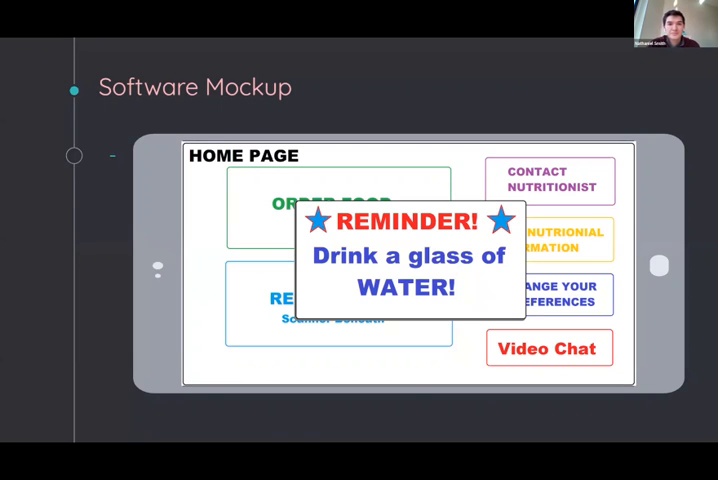
key(right)
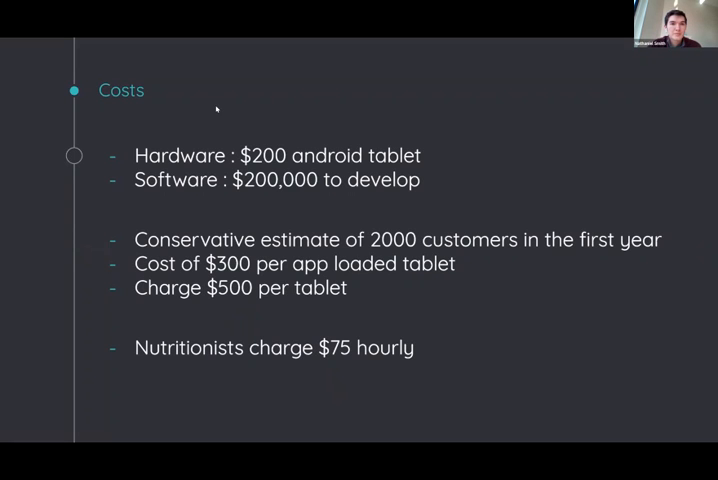
key(right)
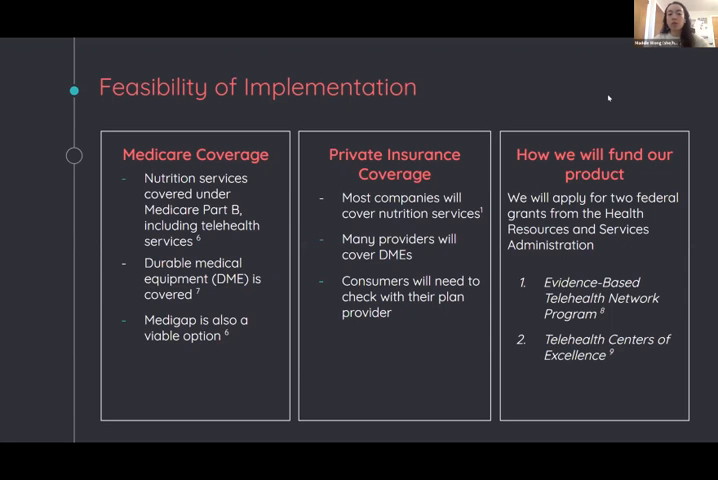
mouse_move(471, 180)
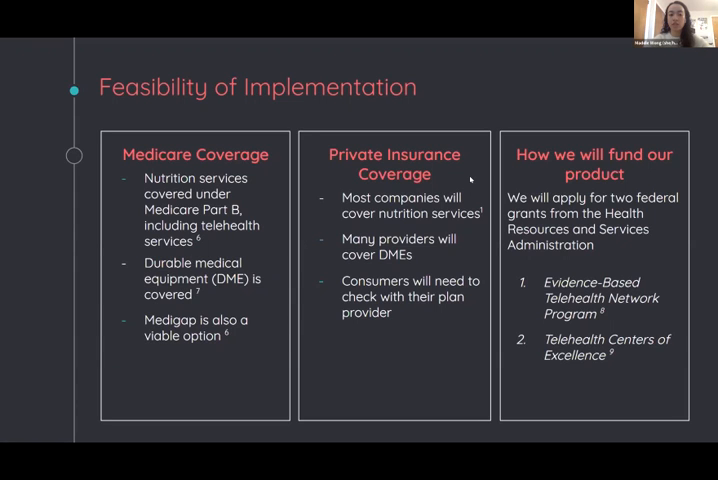
mouse_move(471, 181)
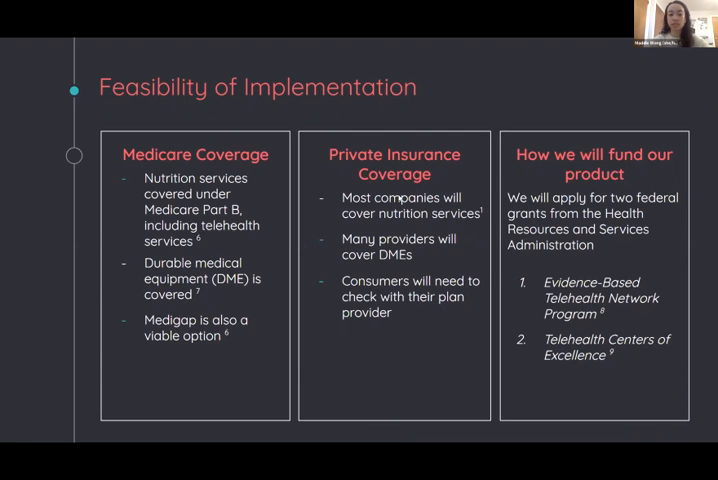
mouse_move(451, 169)
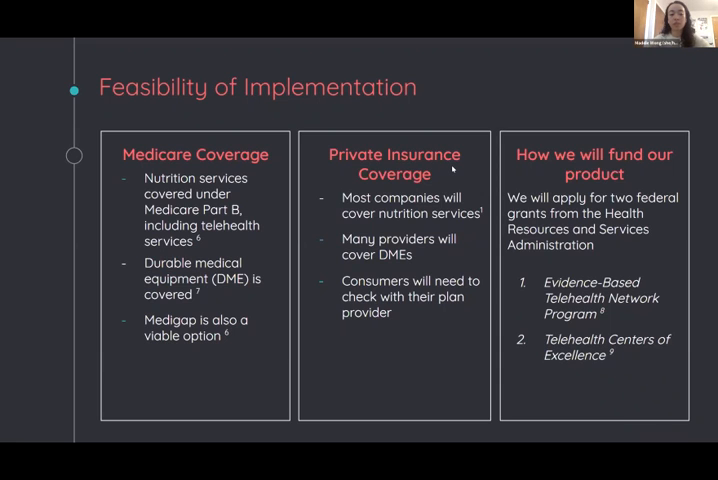
mouse_move(556, 170)
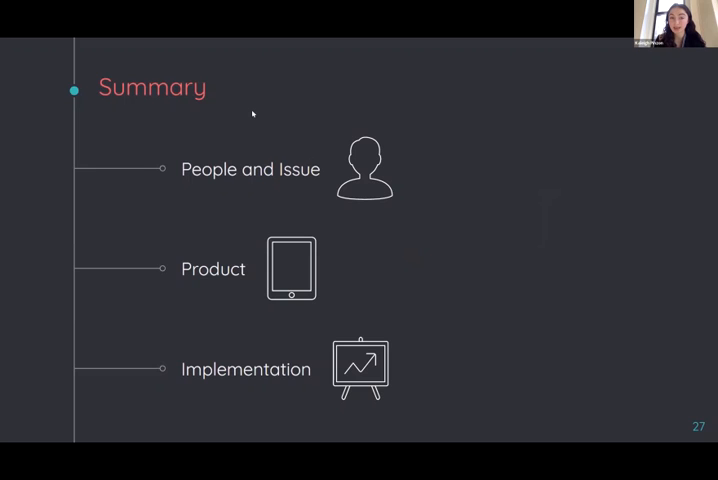
mouse_move(151, 104)
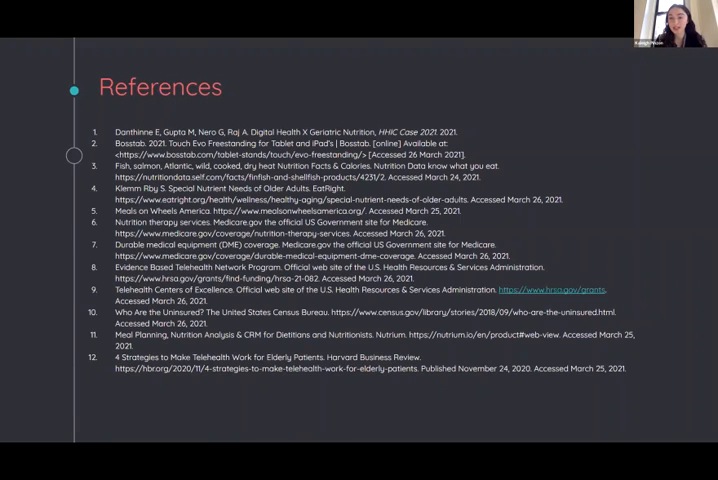
mouse_move(504, 105)
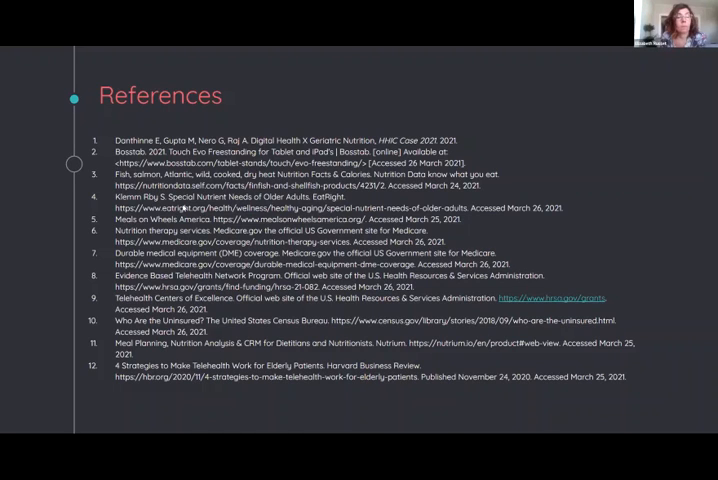
mouse_move(572, 356)
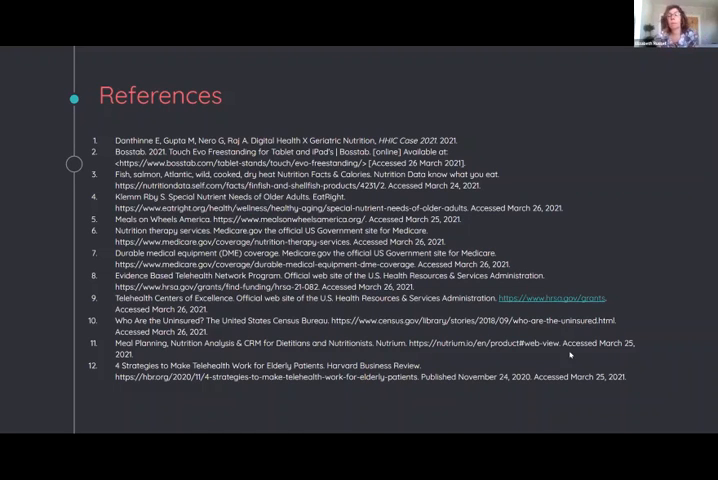